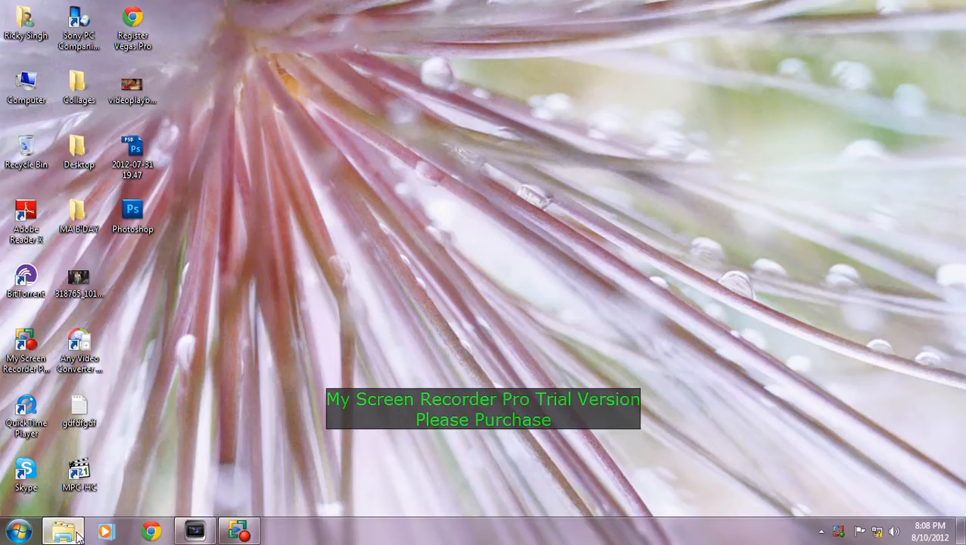
# - Browse in Windows Explorer to the BCC 7 for Sony Vegas folder in the Boris Continuum download
pyautogui.click(61, 526)
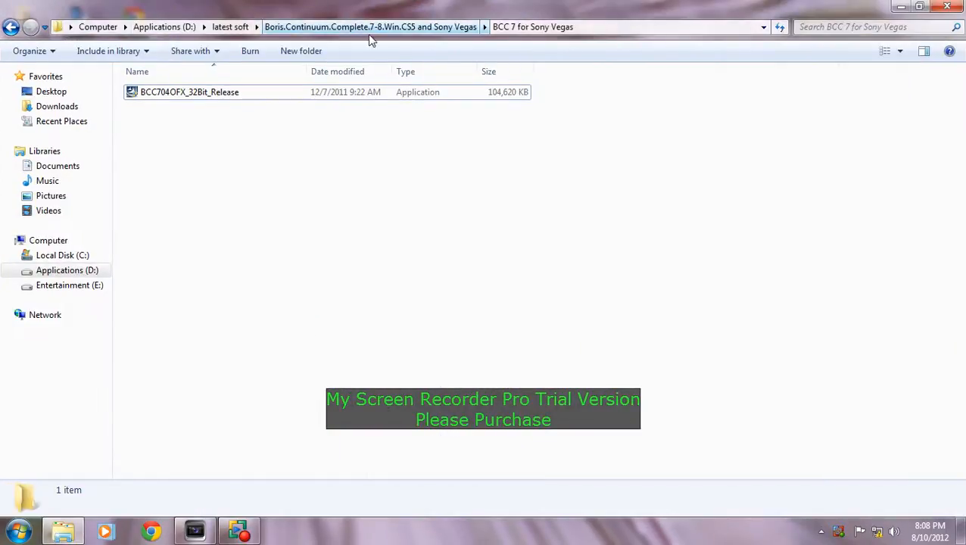
pyautogui.rightClick(288, 182)
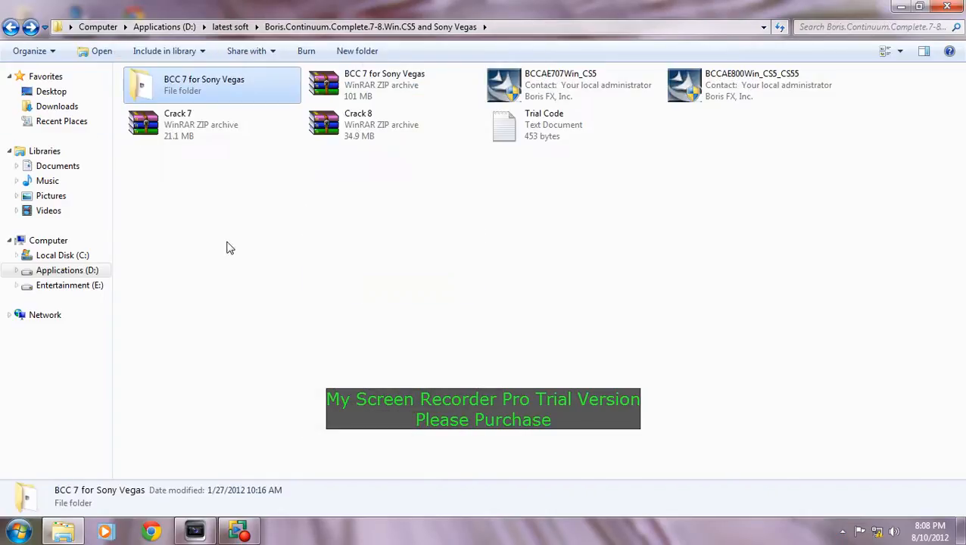
pyautogui.moveTo(240, 149)
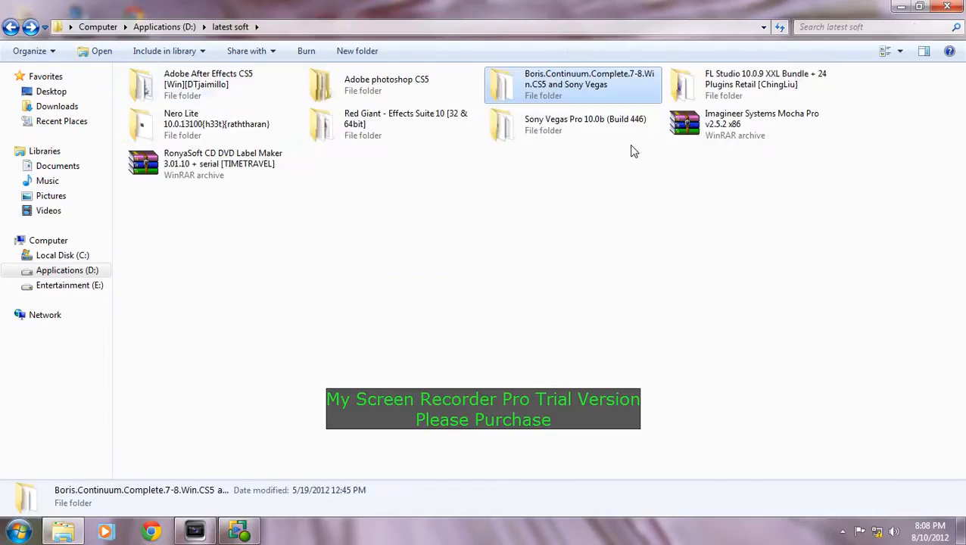
pyautogui.moveTo(628, 83)
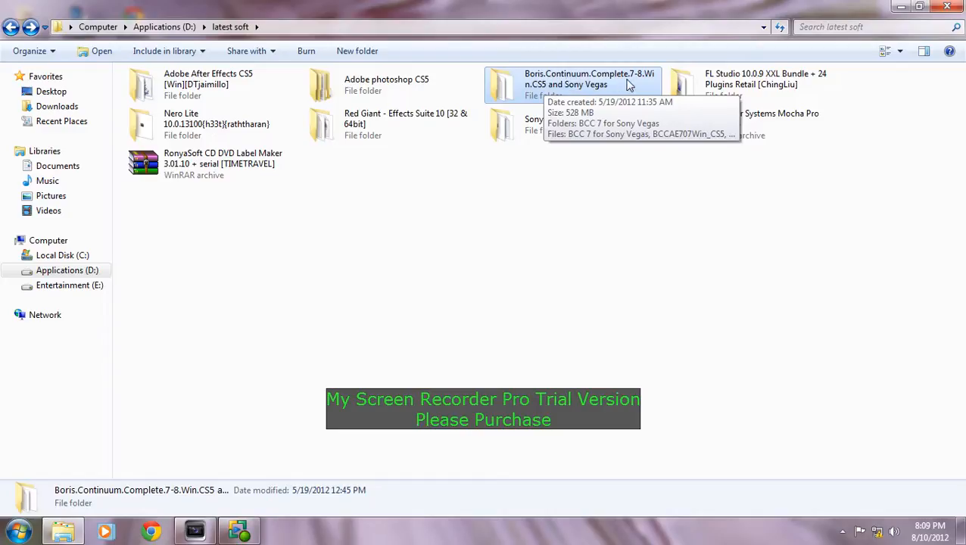
pyautogui.moveTo(581, 99)
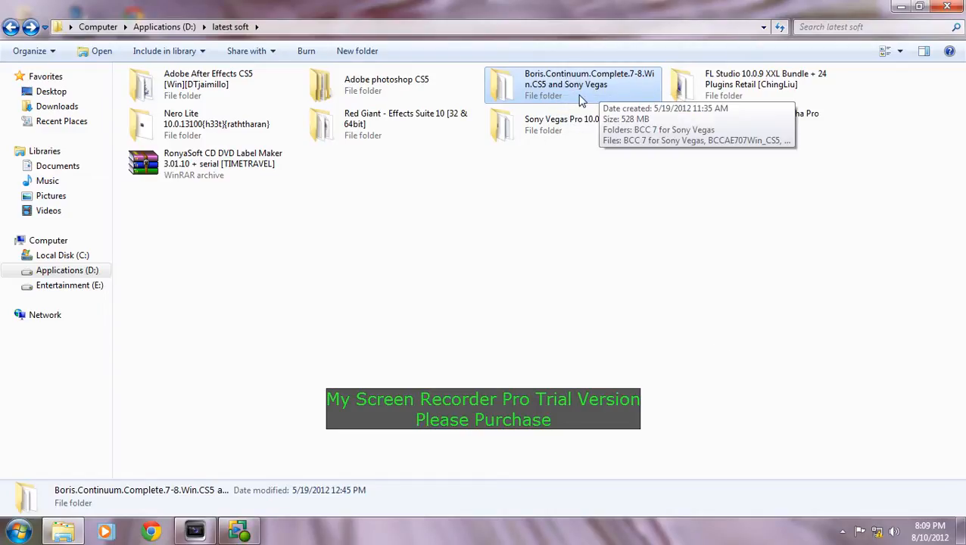
pyautogui.doubleClick(565, 84)
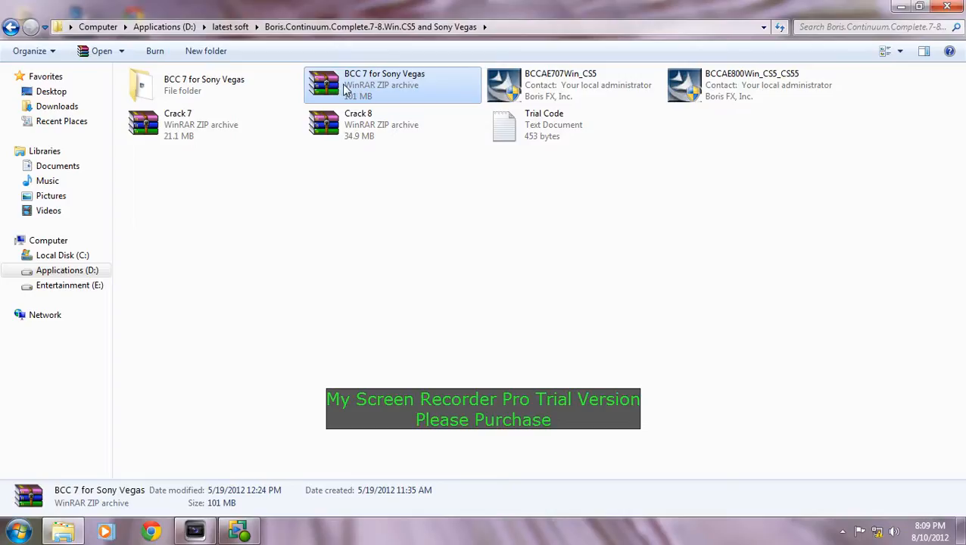
pyautogui.moveTo(197, 91)
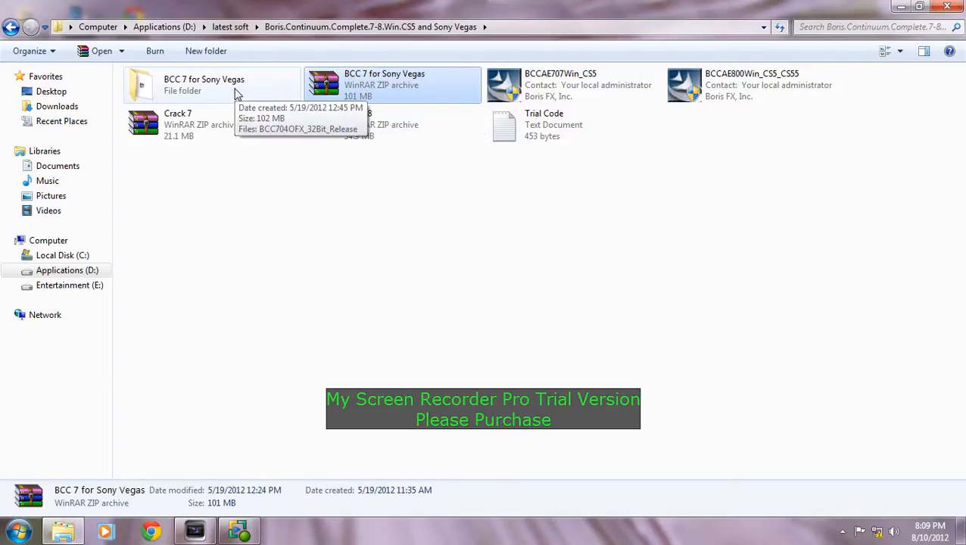
pyautogui.doubleClick(201, 84)
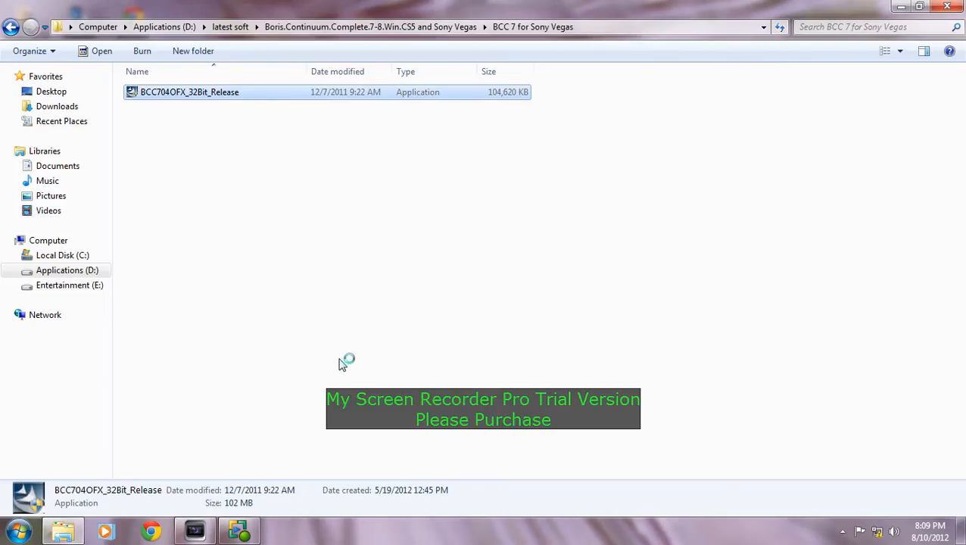
pyautogui.moveTo(346, 368)
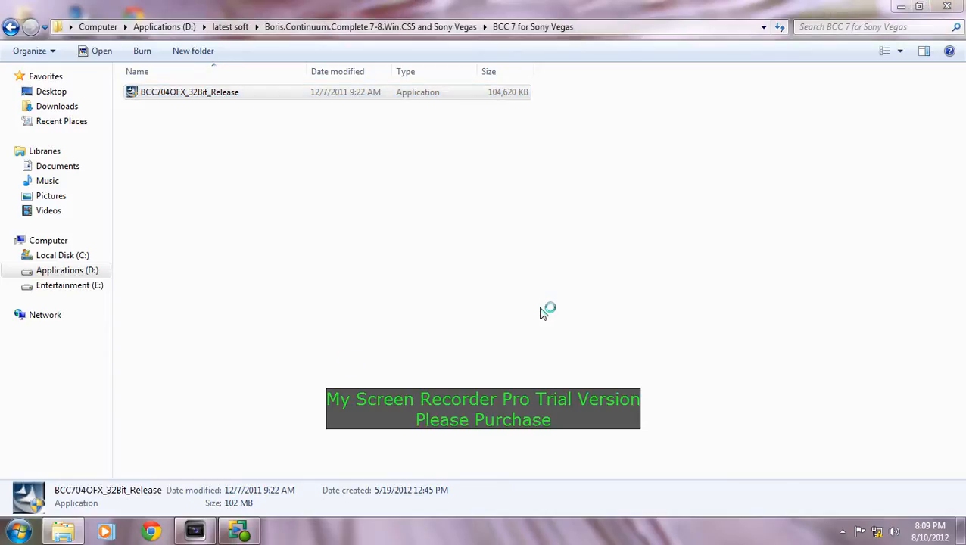
# - Launch the BCC704OFX_32Bit_Release installer and move past the welcome page
pyautogui.doubleClick(187, 92)
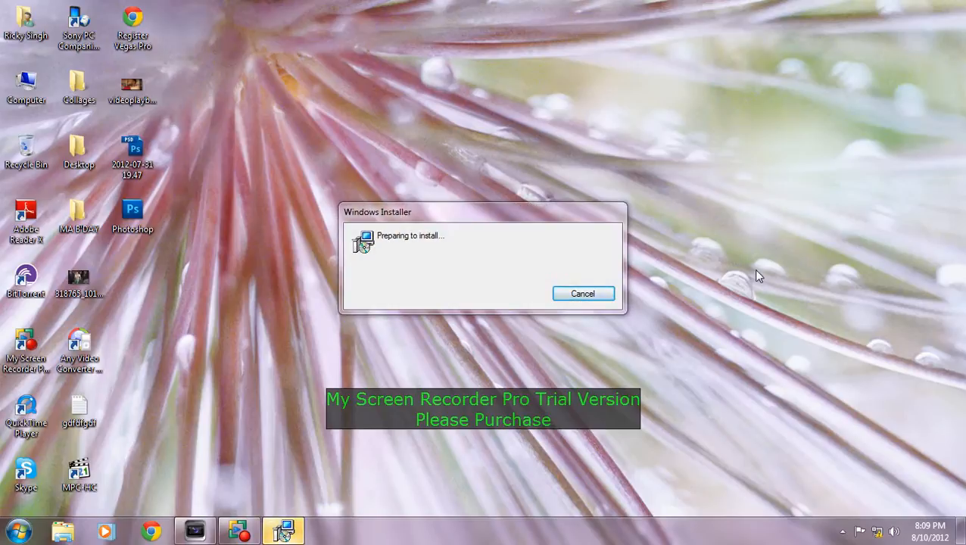
pyautogui.click(583, 294)
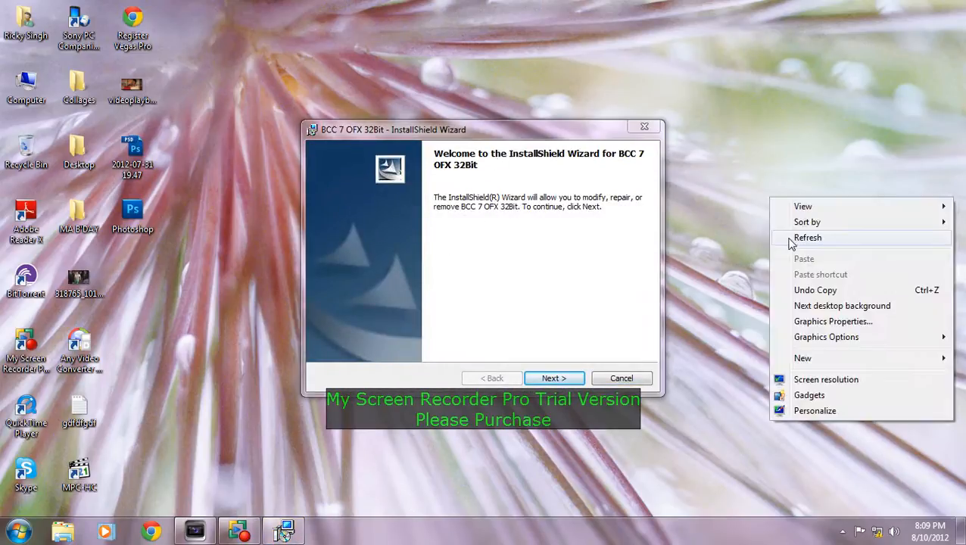
pyautogui.click(555, 378)
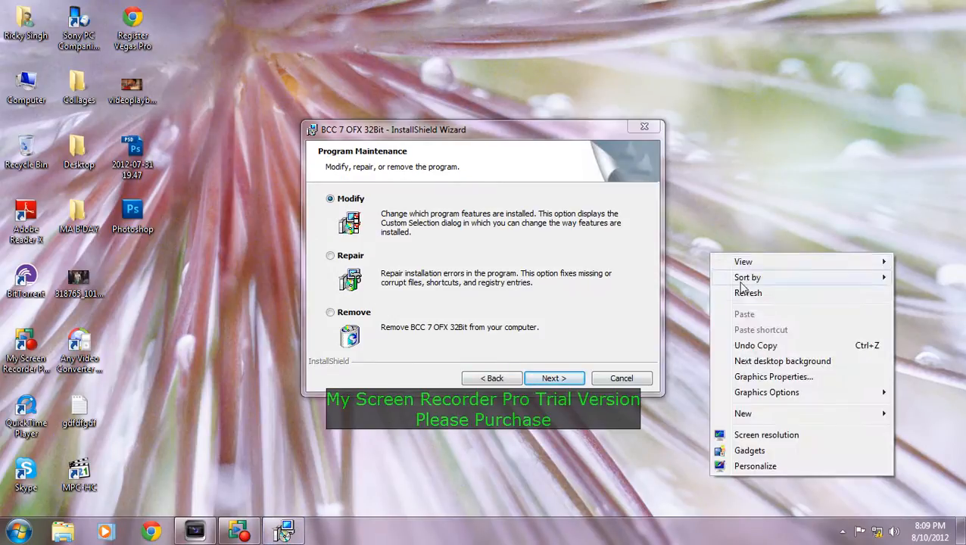
# - Cancel the BCC 7 OFX 32Bit setup, confirm, and exit the wizard
pyautogui.click(621, 378)
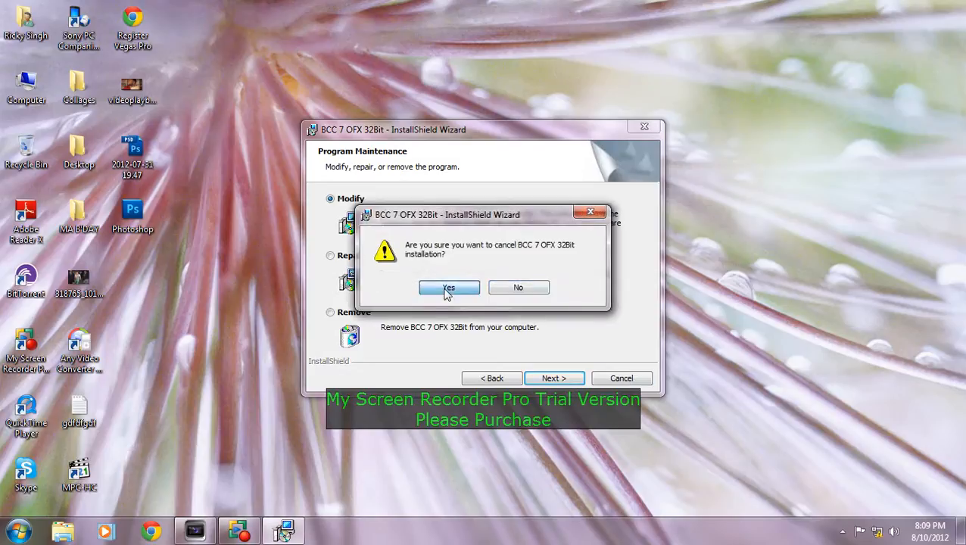
pyautogui.click(449, 287)
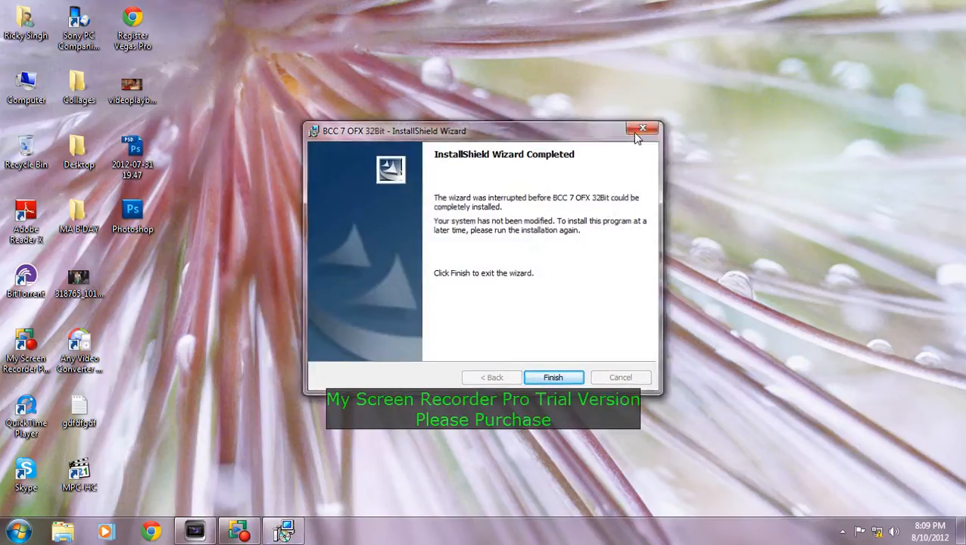
pyautogui.click(554, 377)
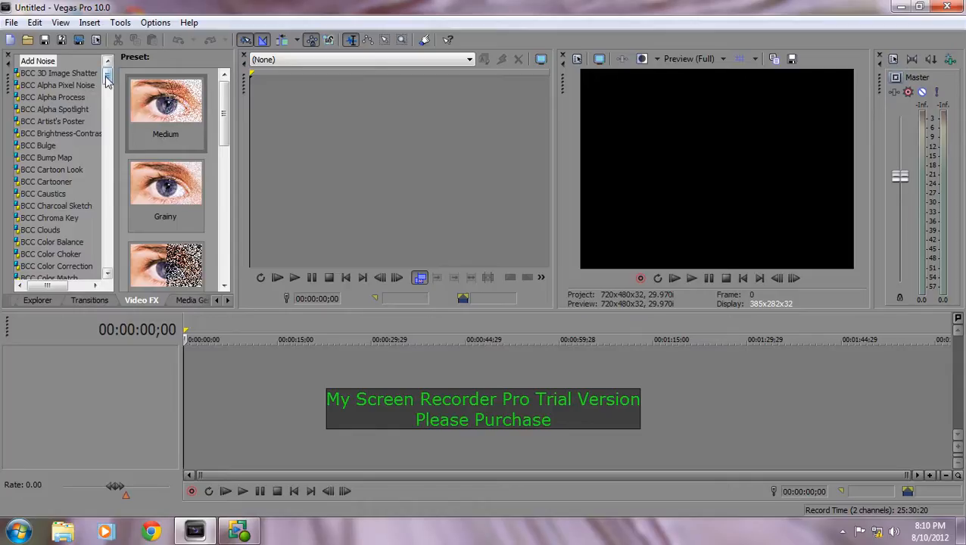
# - Browse the Transitions list, including BCC transition presets, and the Media Generators list
pyautogui.scroll(-3)
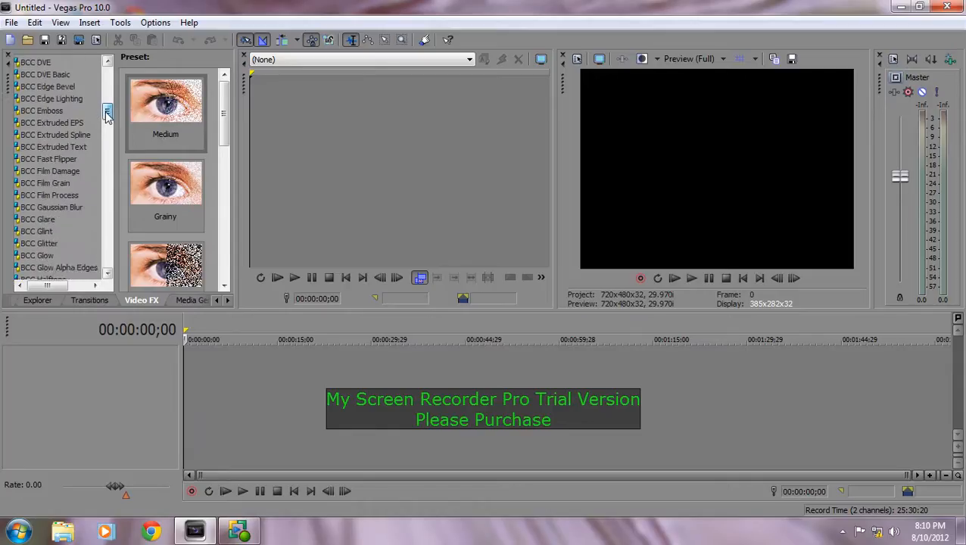
pyautogui.scroll(-3)
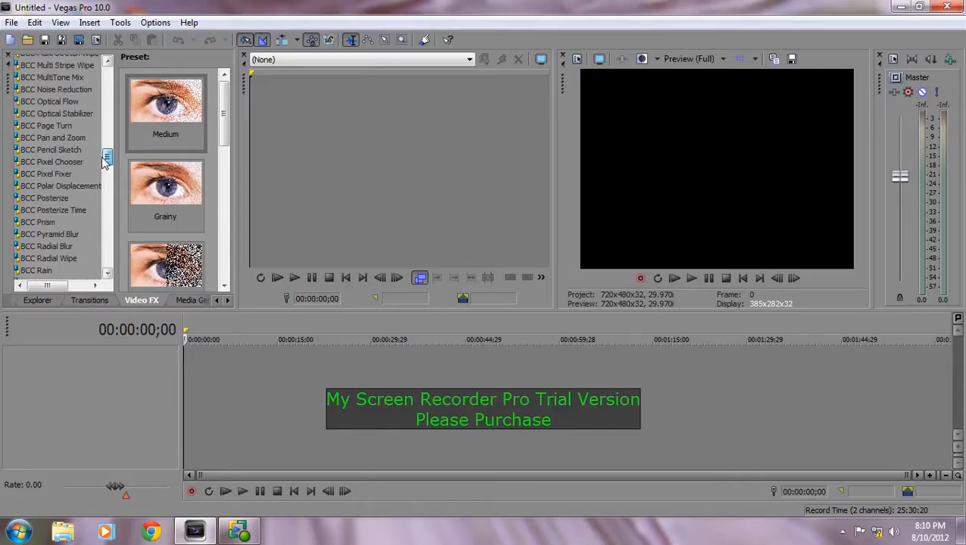
pyautogui.scroll(-3)
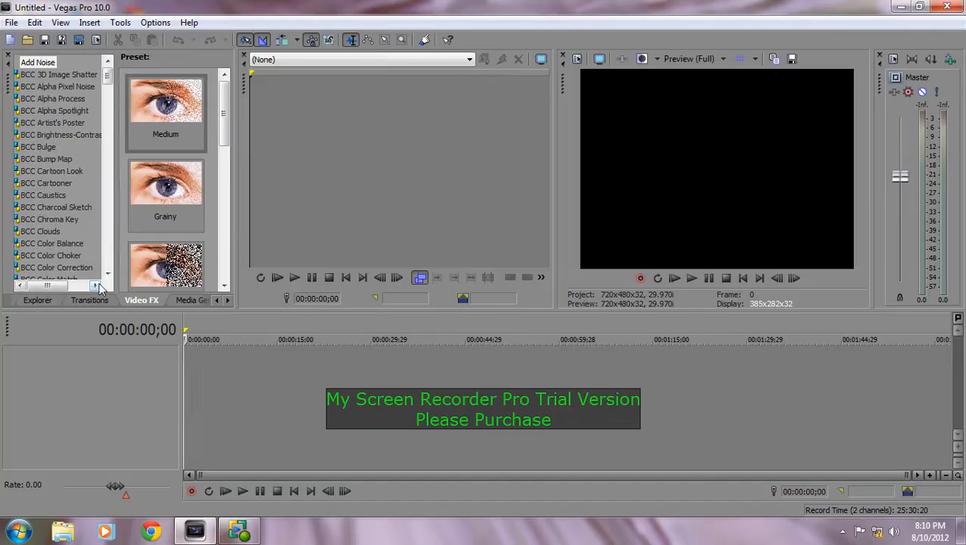
pyautogui.click(89, 301)
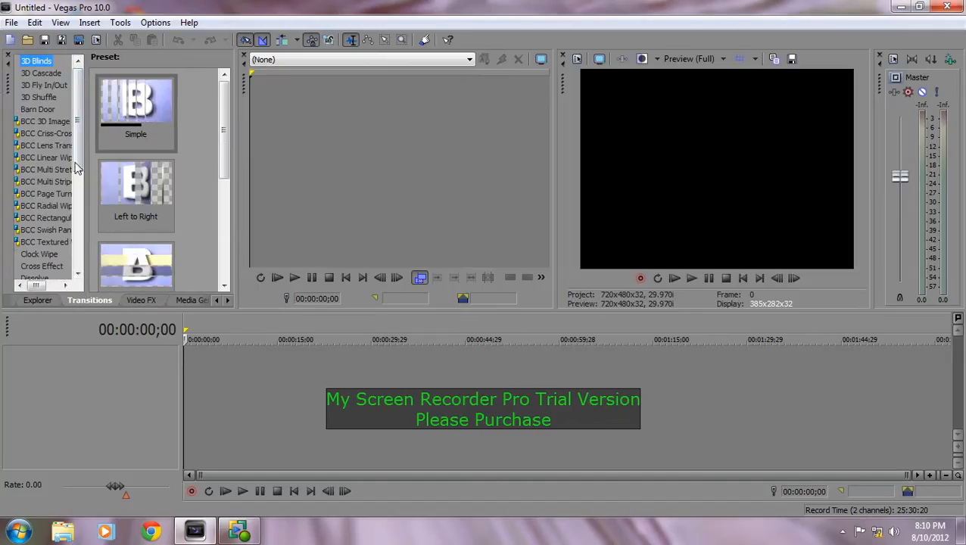
pyautogui.click(42, 122)
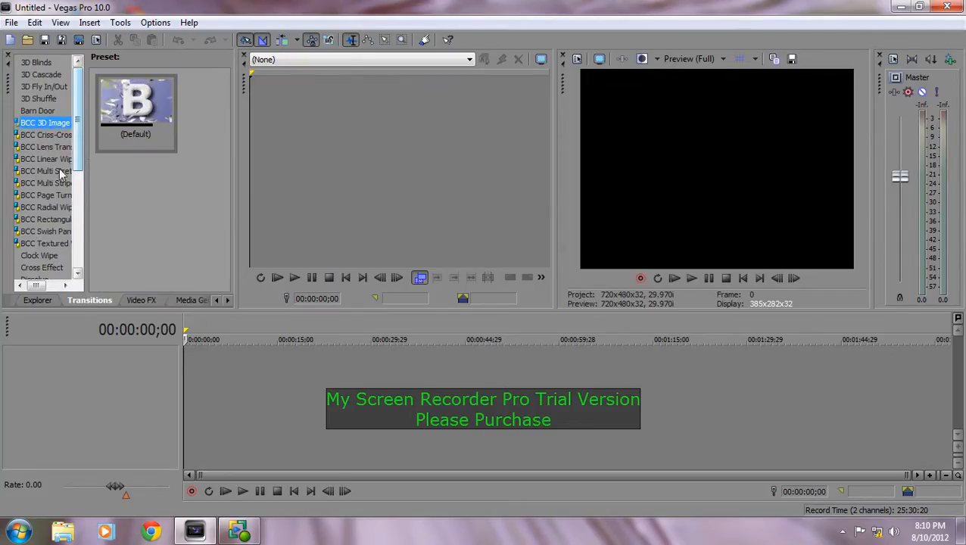
pyautogui.click(150, 301)
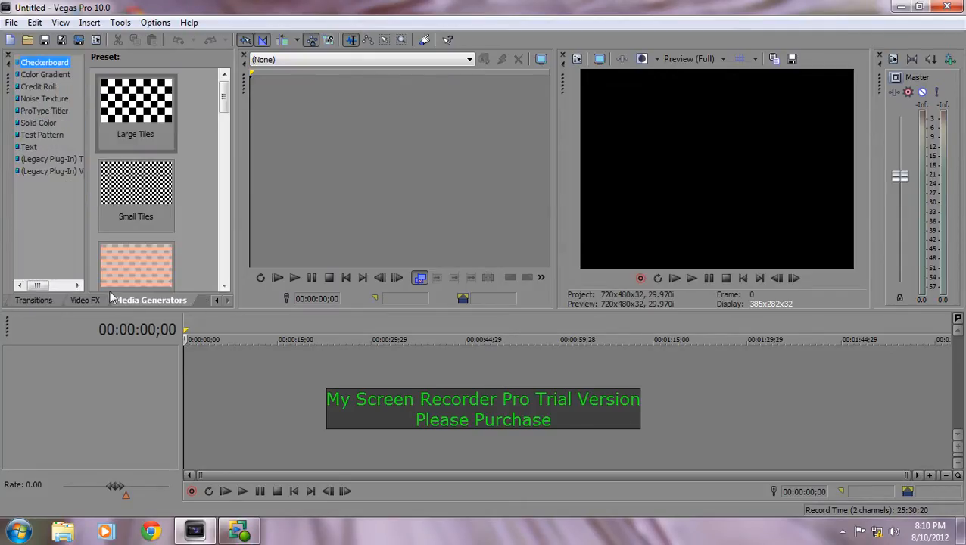
pyautogui.click(33, 301)
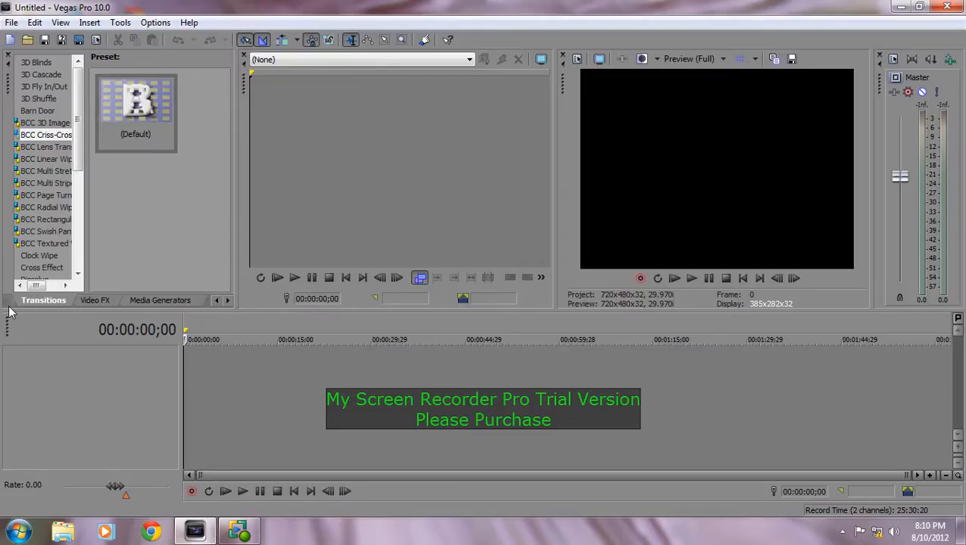
pyautogui.click(41, 300)
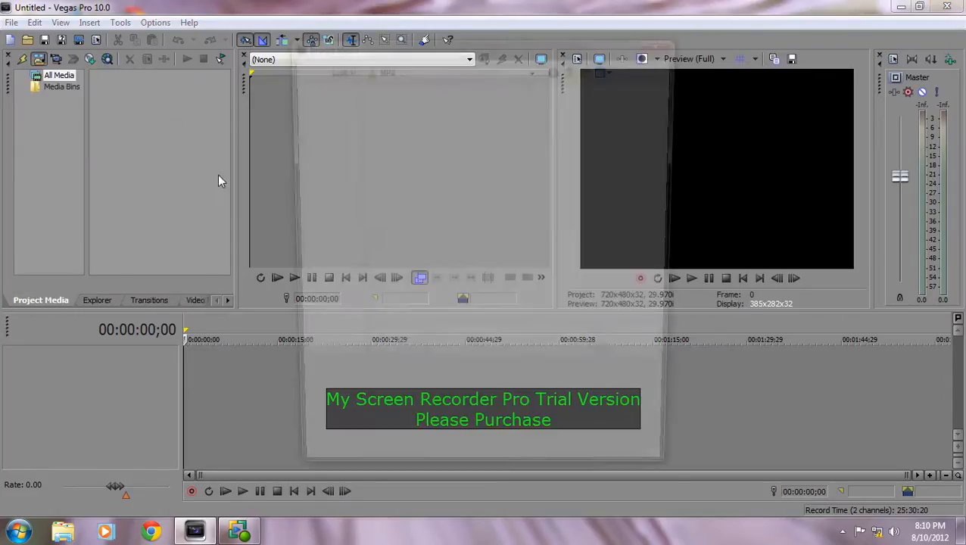
# - Import the rooftop clip from D:\vegas\shots\New folder (3) into the project
pyautogui.click(27, 41)
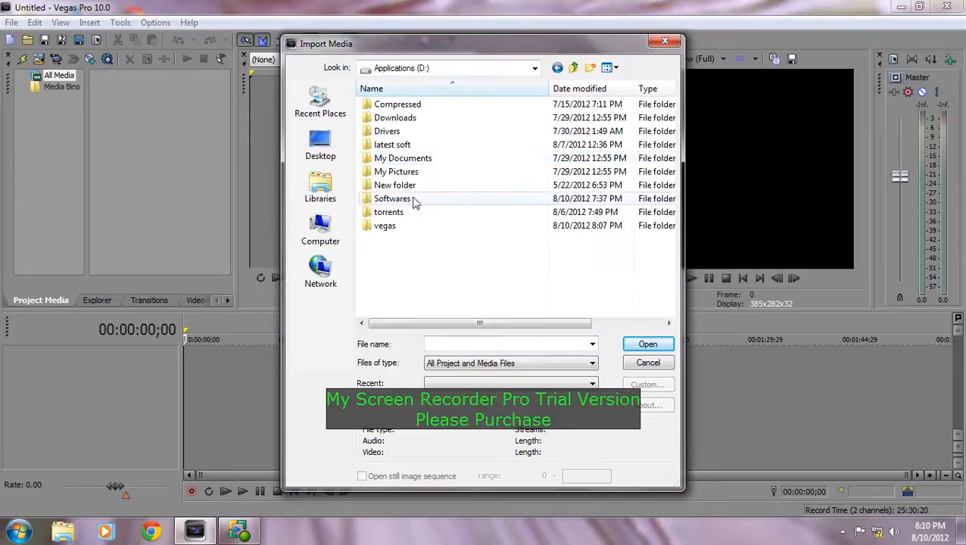
pyautogui.doubleClick(385, 225)
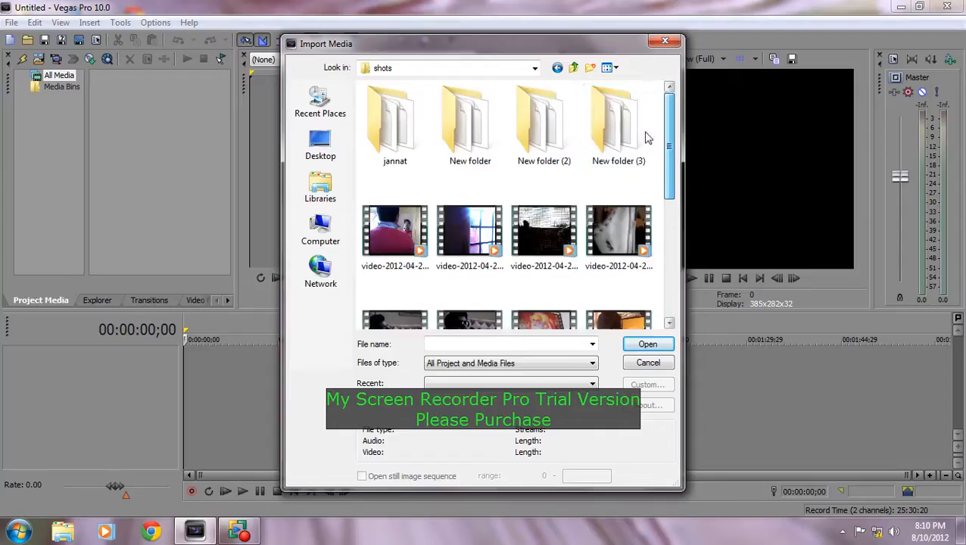
pyautogui.doubleClick(619, 125)
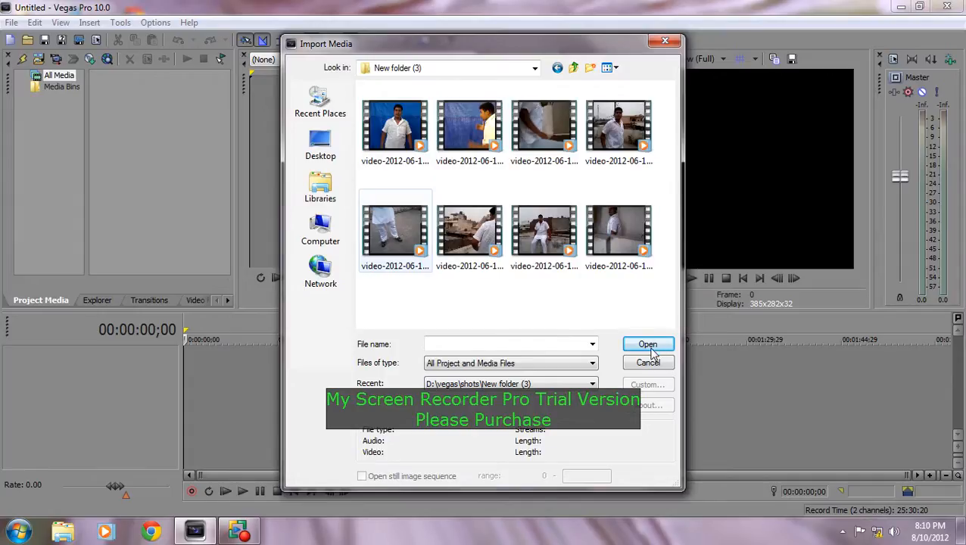
pyautogui.click(647, 345)
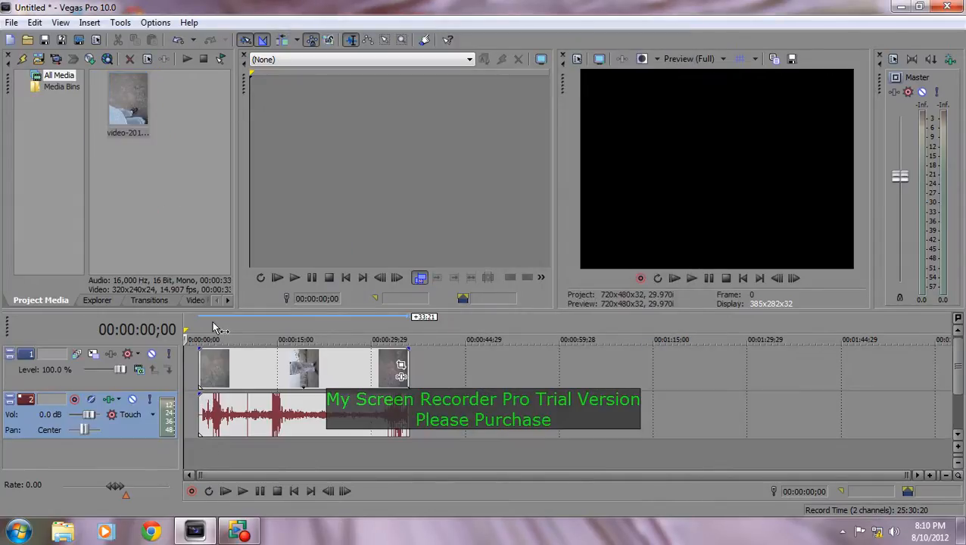
# - Rotate the imported rooftop clip 90° counterclockwise and show the Video FX list
pyautogui.rightClick(127, 103)
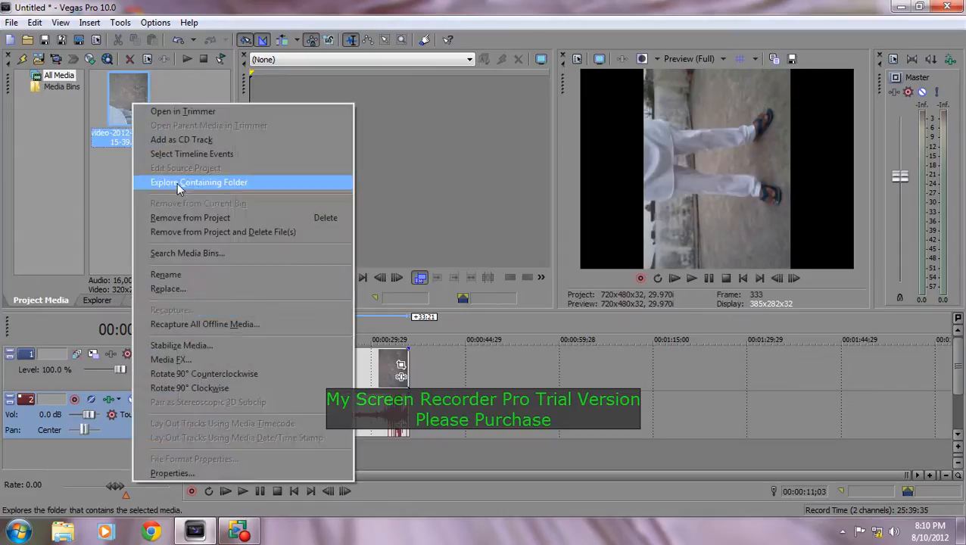
pyautogui.moveTo(204, 373)
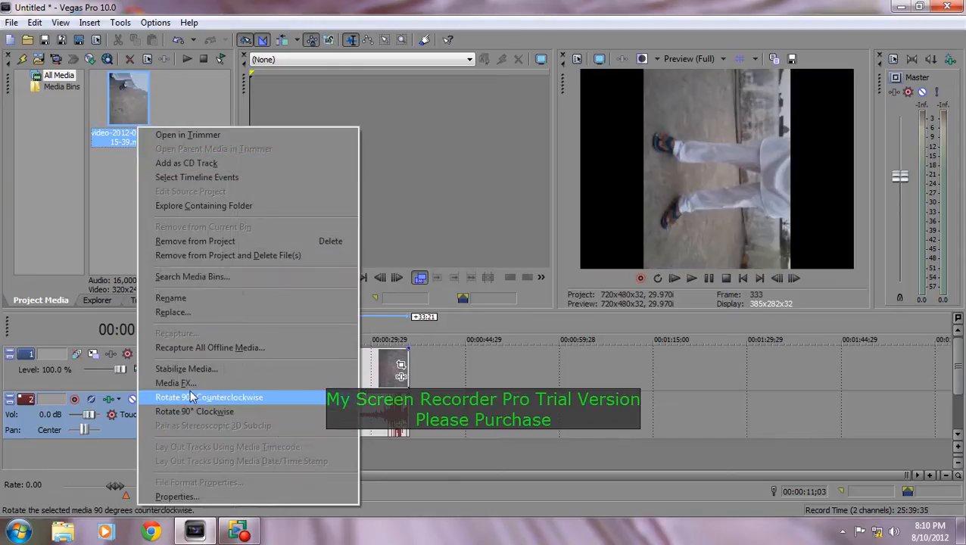
pyautogui.click(208, 397)
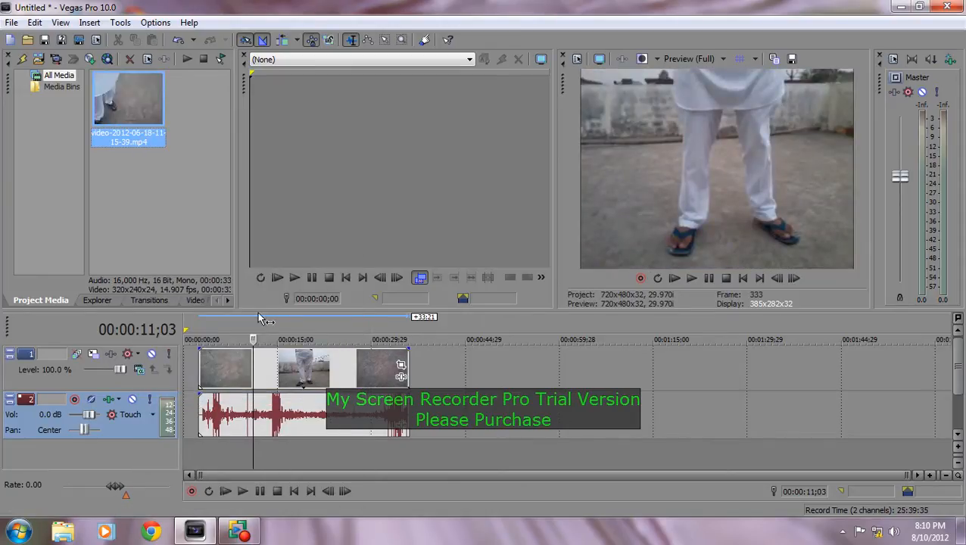
pyautogui.click(227, 300)
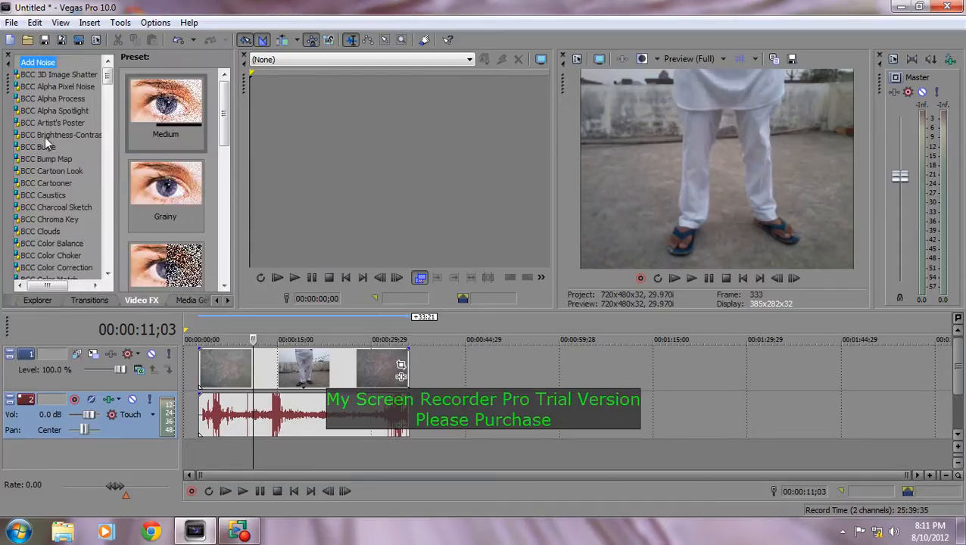
# - Preview BCC effect presets and apply BCC Alpha Spotlight and BCC Artist's Poster
pyautogui.click(59, 74)
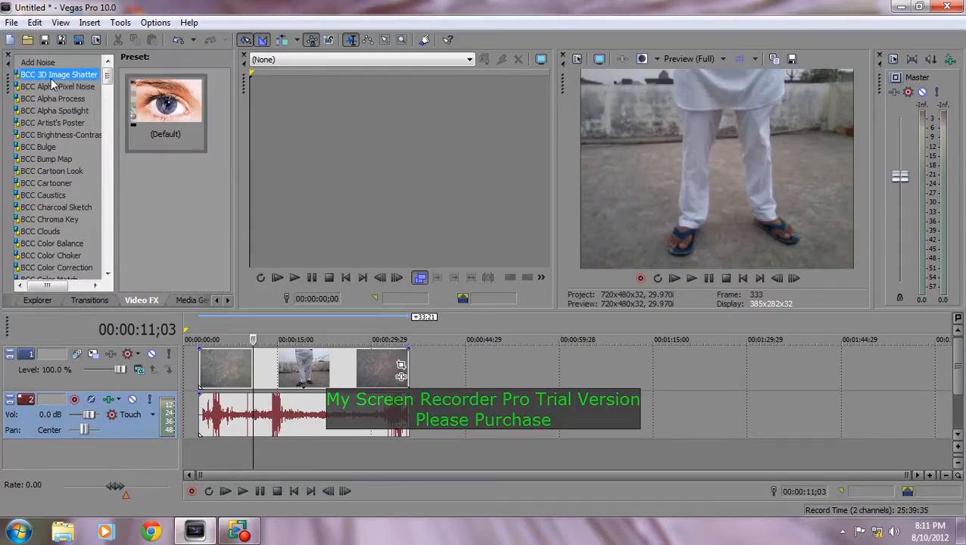
pyautogui.click(52, 99)
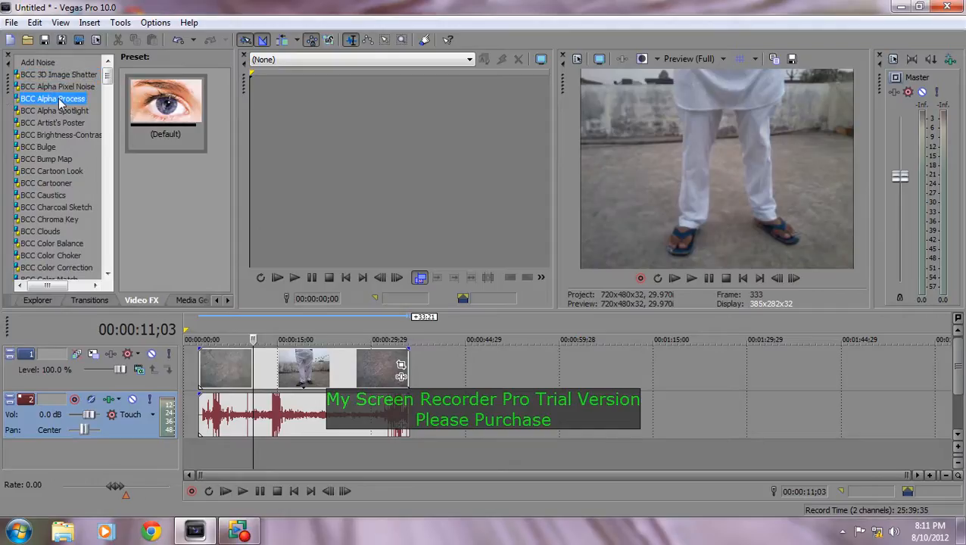
pyautogui.click(54, 111)
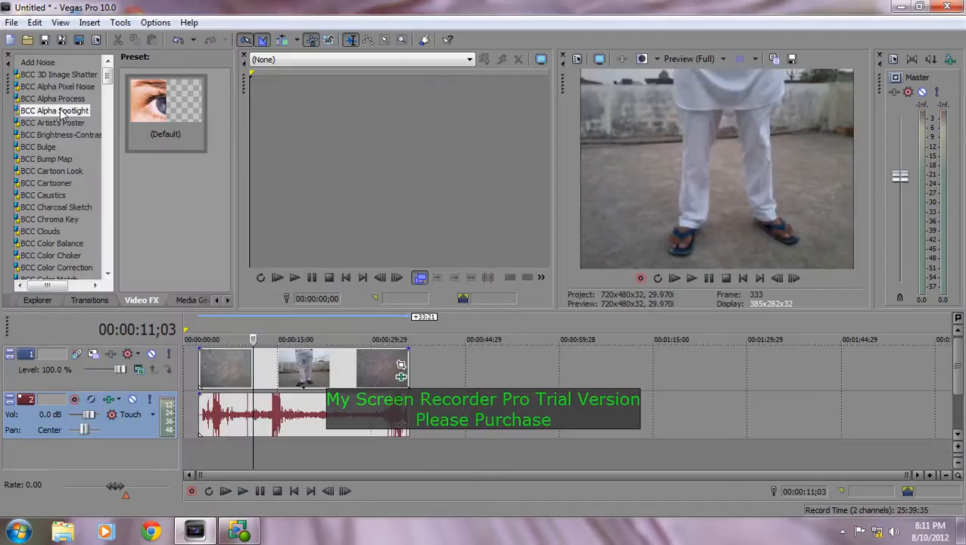
pyautogui.click(52, 122)
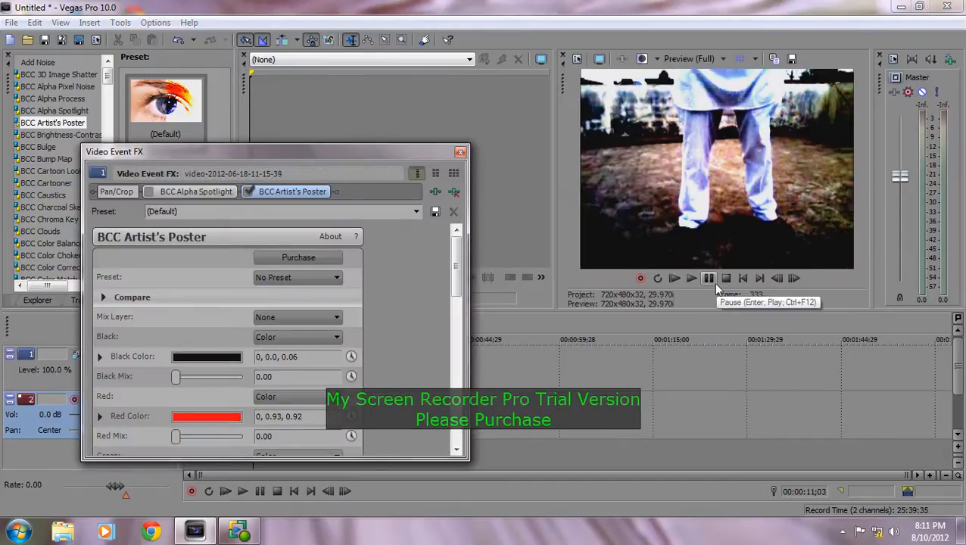
# - Stop the effect preview playback and close the Video Event FX window
pyautogui.click(691, 279)
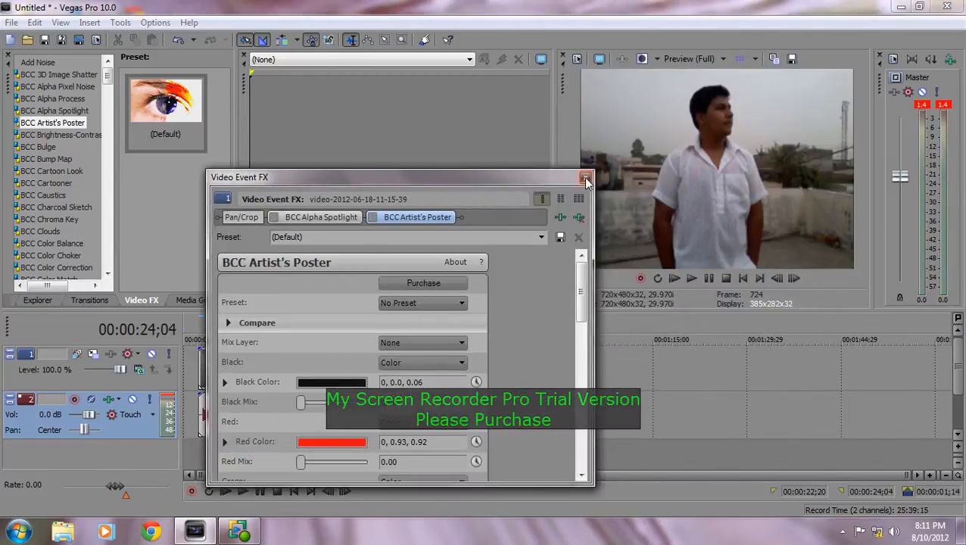
pyautogui.click(584, 177)
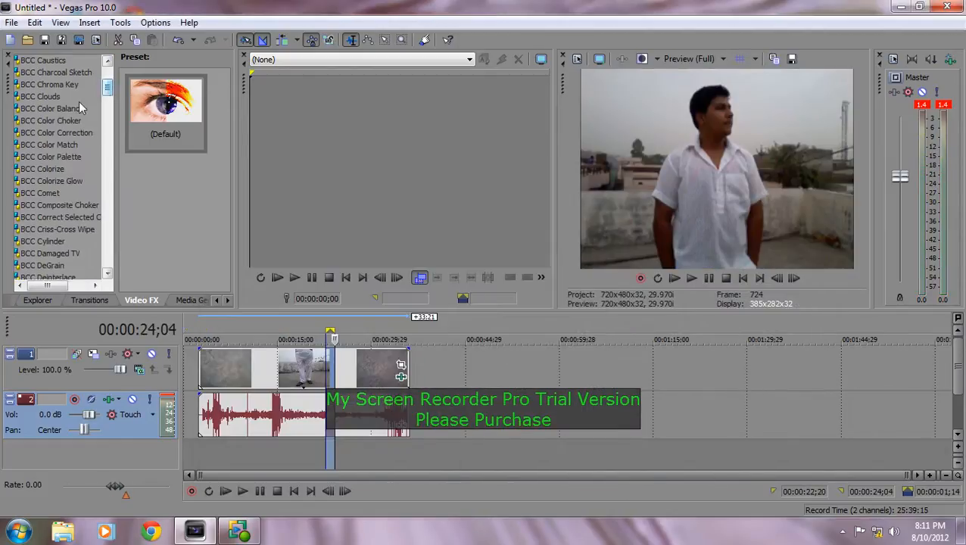
pyautogui.click(49, 109)
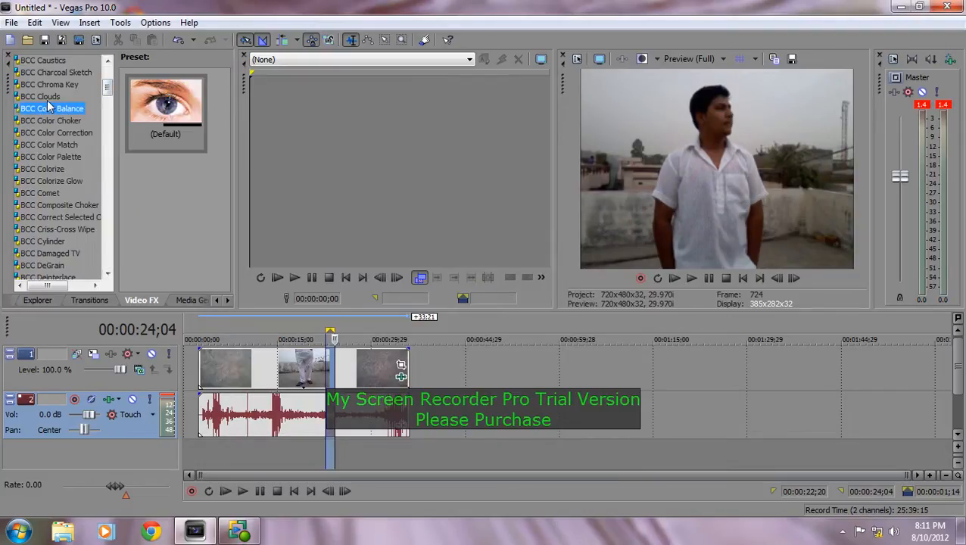
pyautogui.click(53, 72)
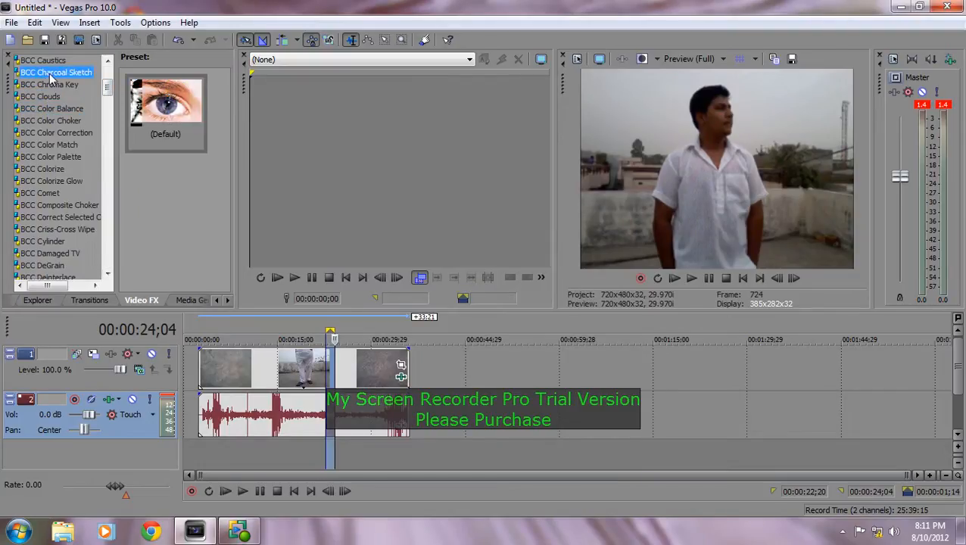
pyautogui.click(56, 132)
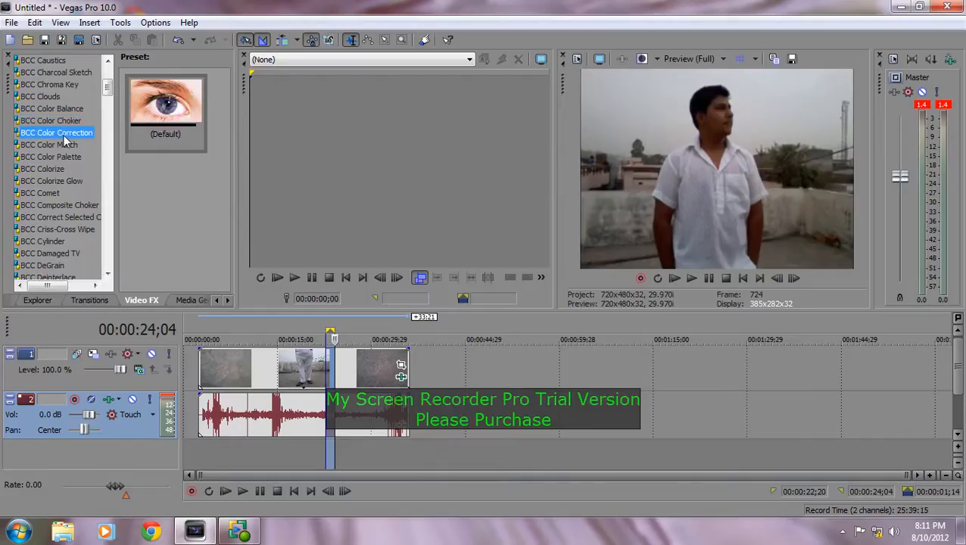
pyautogui.click(60, 204)
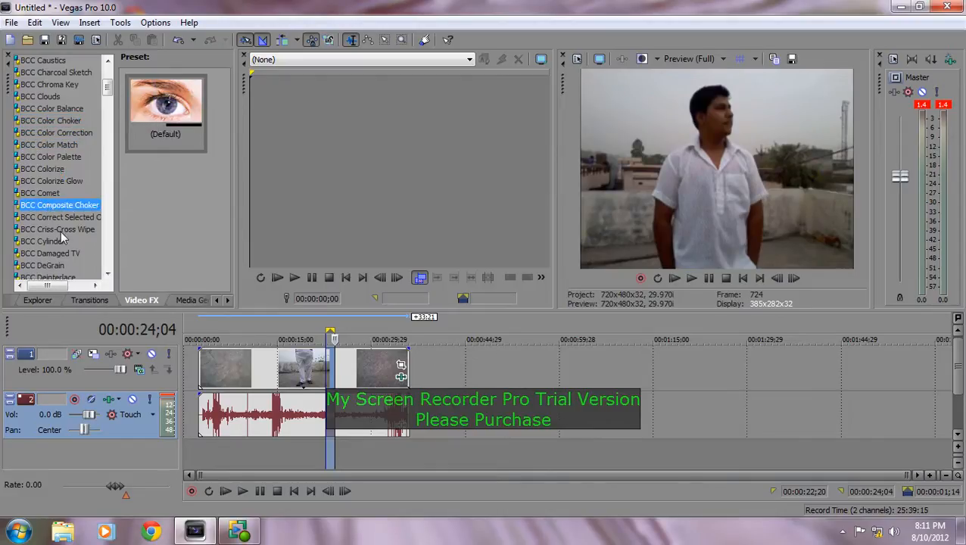
pyautogui.click(42, 265)
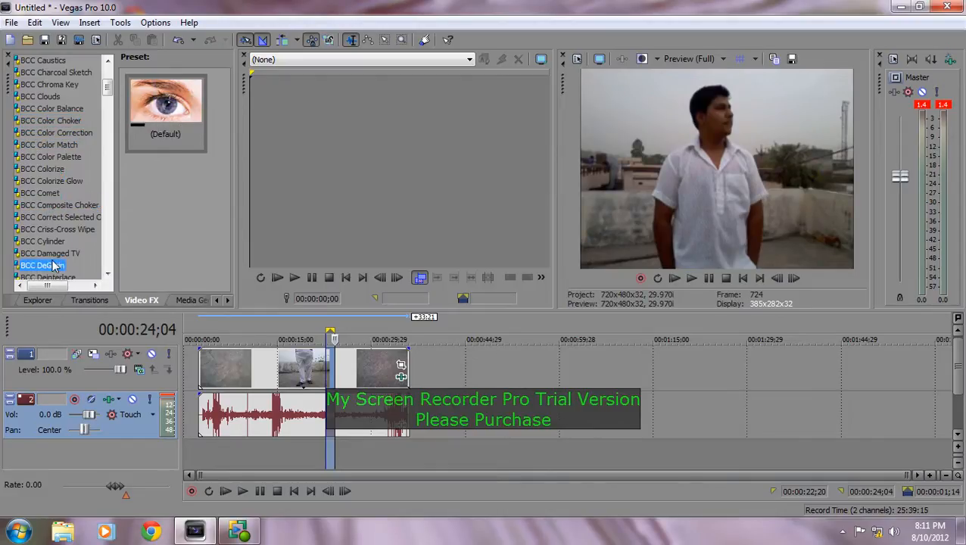
pyautogui.click(50, 253)
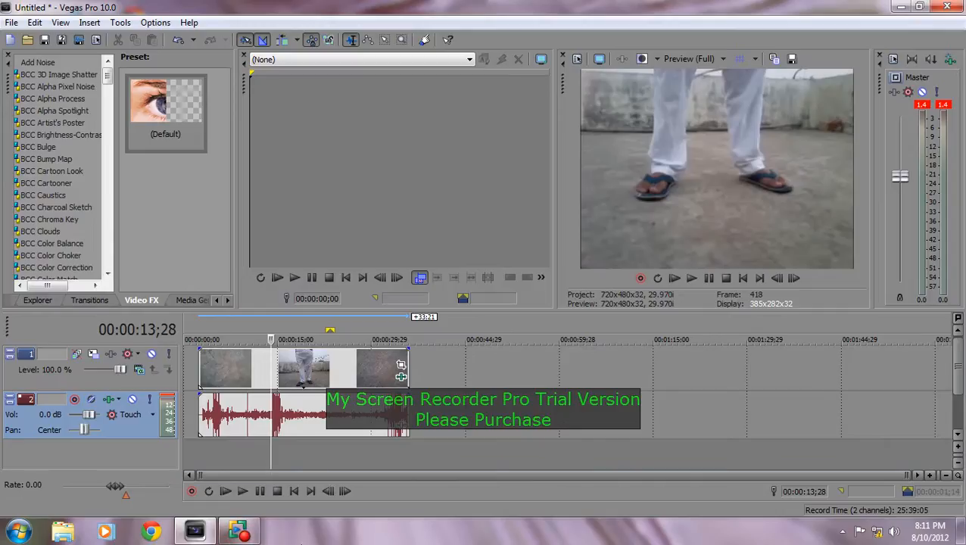
pyautogui.click(232, 528)
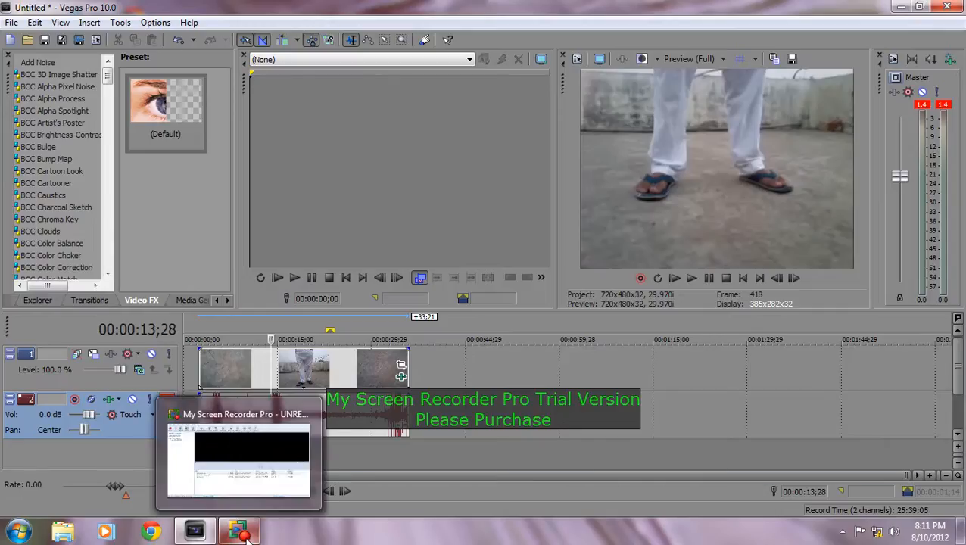